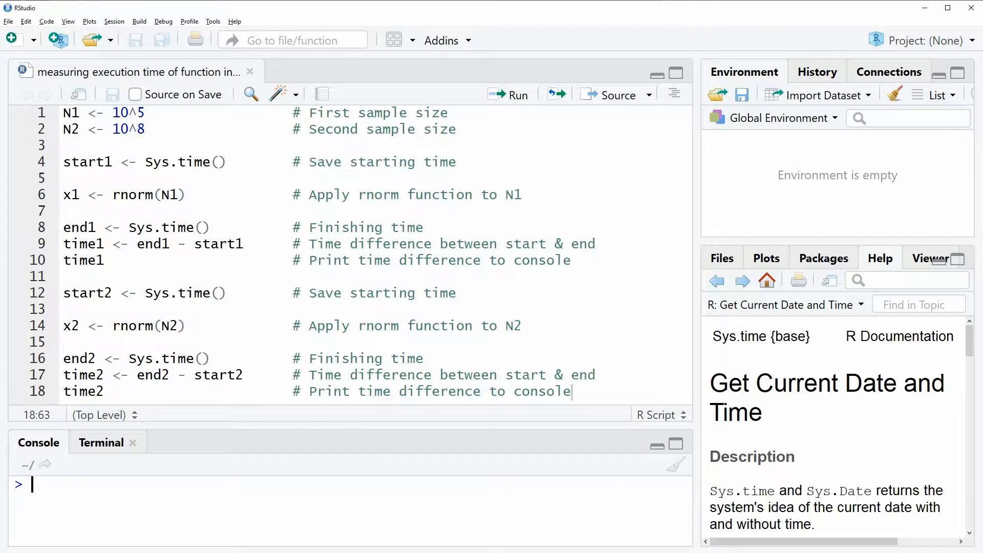
pyautogui.moveTo(292, 497)
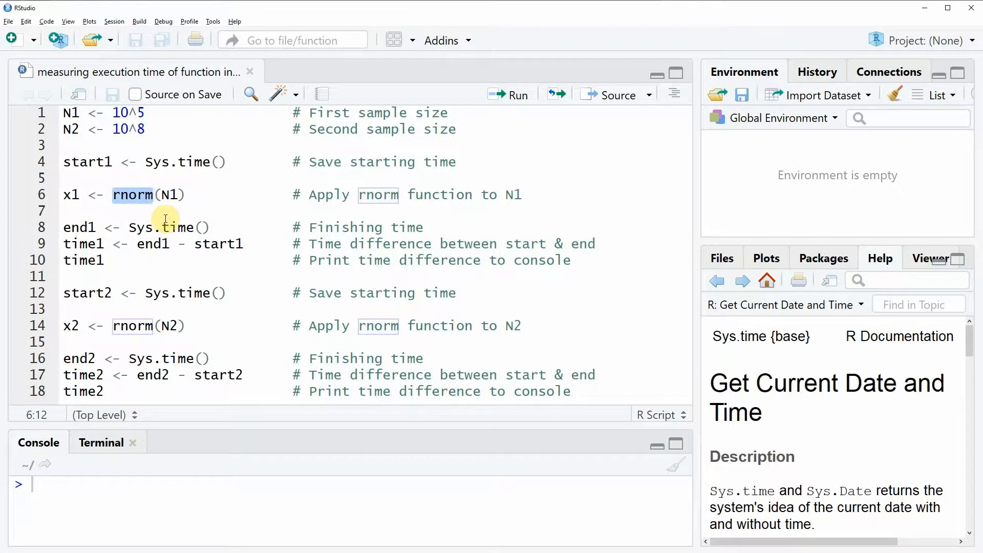
pyautogui.moveTo(58, 128)
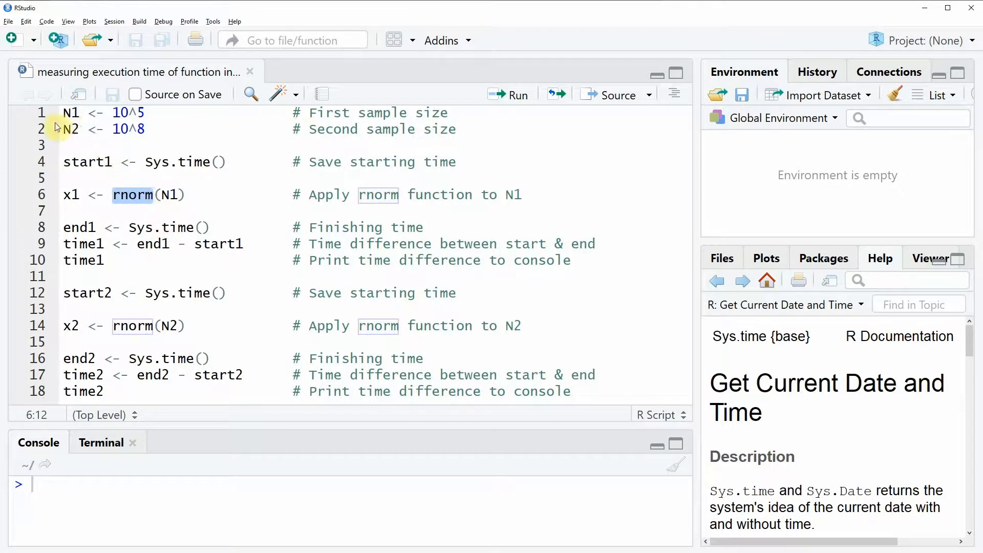
pyautogui.moveTo(38, 118)
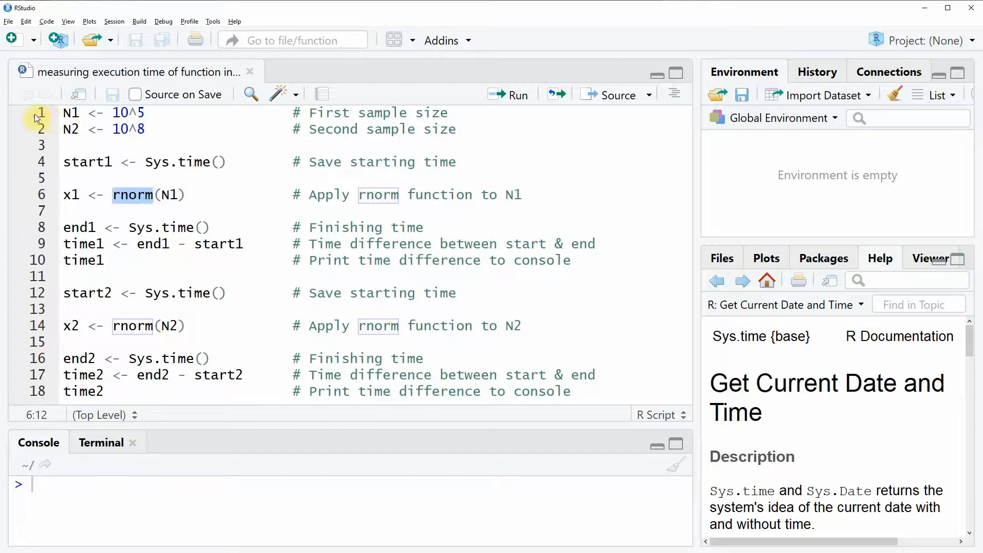
# Run the sample-size lines defining N1 = 1e+05 and N2 = 1e+08
pyautogui.click(69, 112)
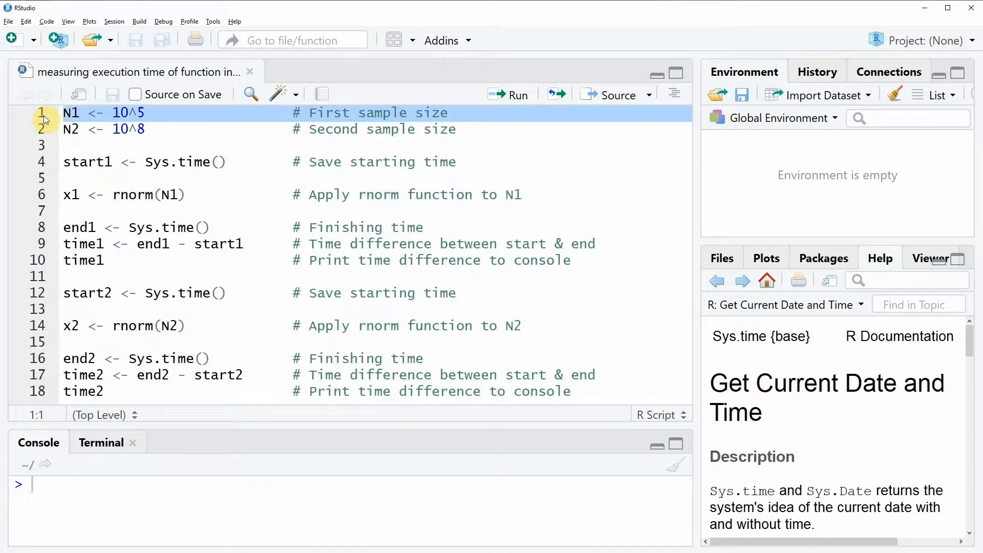
pyautogui.click(519, 94)
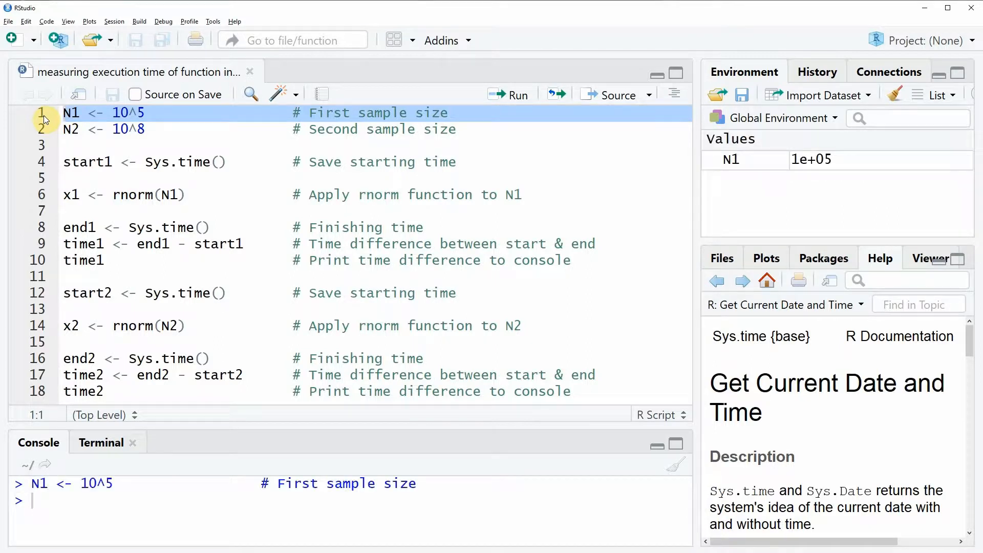
pyautogui.click(71, 129)
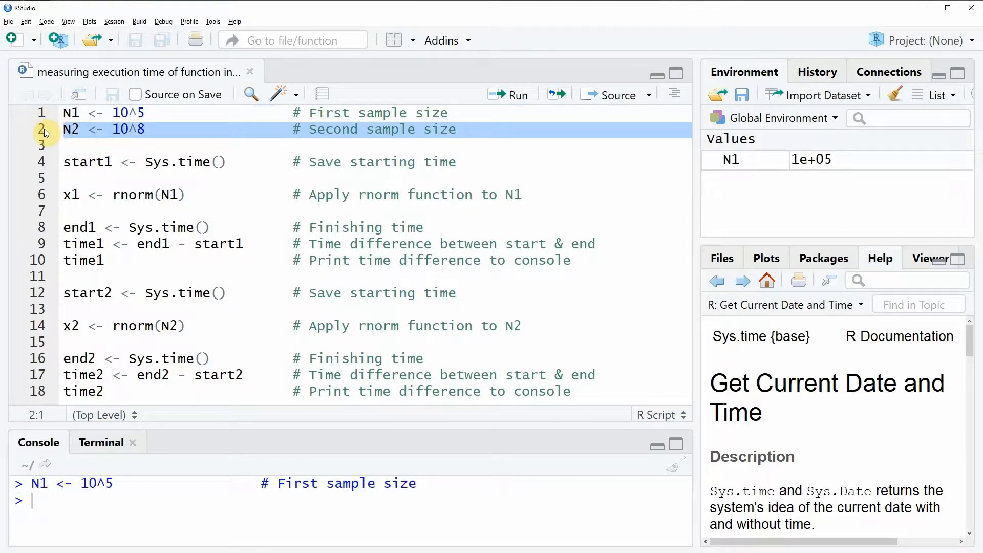
pyautogui.click(510, 94)
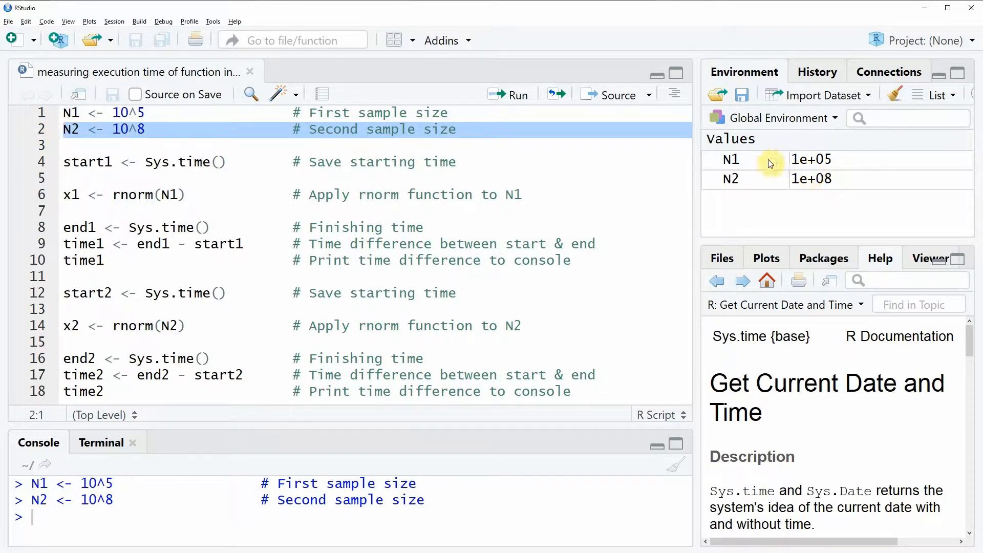
pyautogui.moveTo(762, 163)
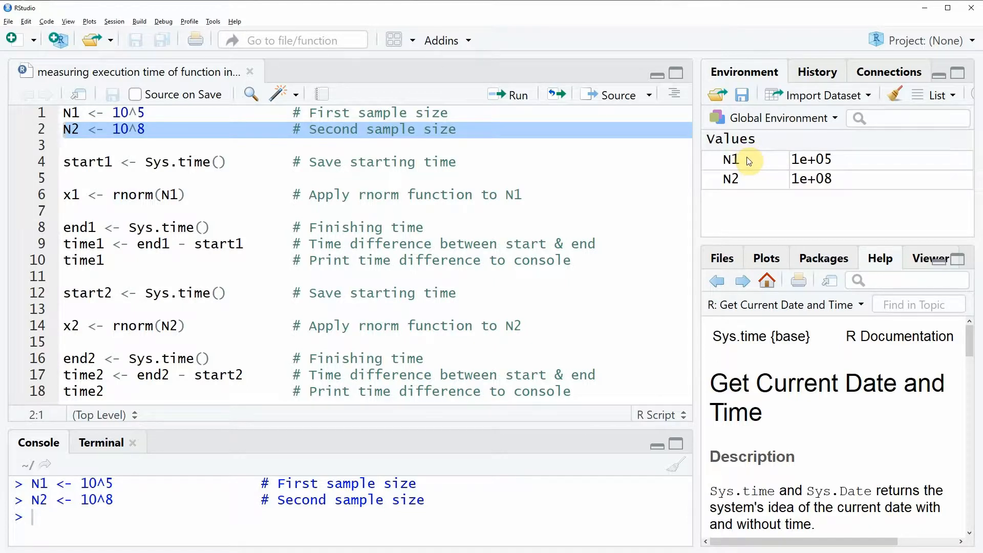
pyautogui.moveTo(749, 161)
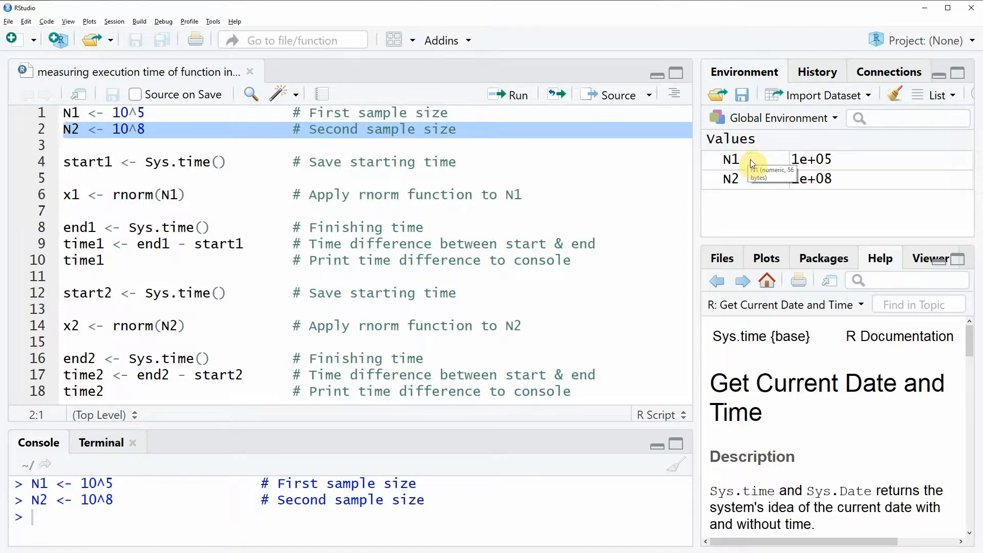
pyautogui.moveTo(729, 178)
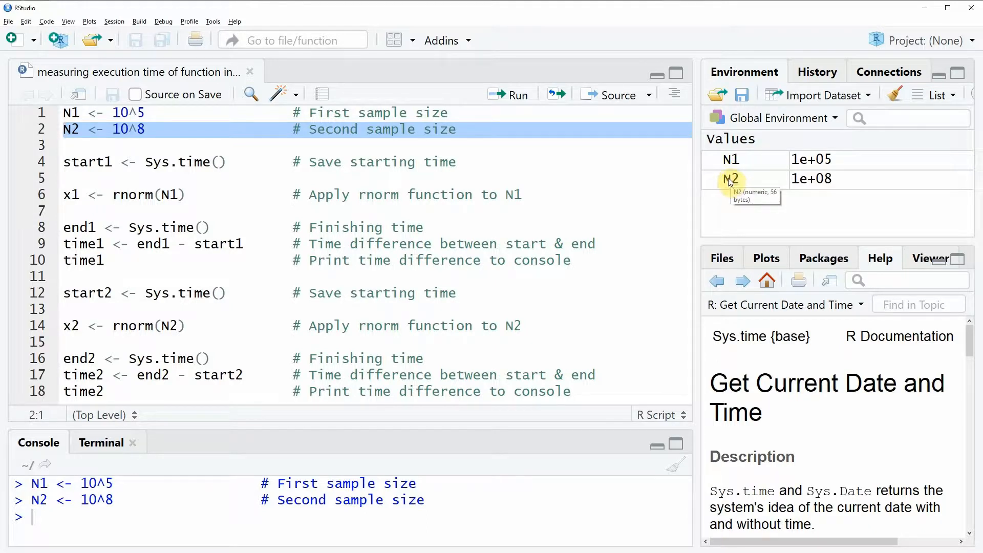
pyautogui.moveTo(400, 227)
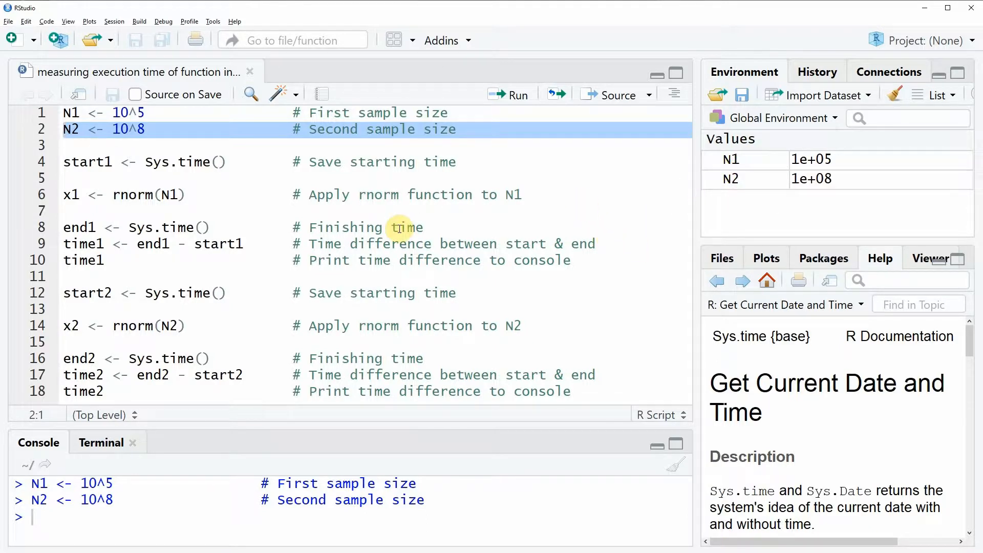
pyautogui.click(73, 194)
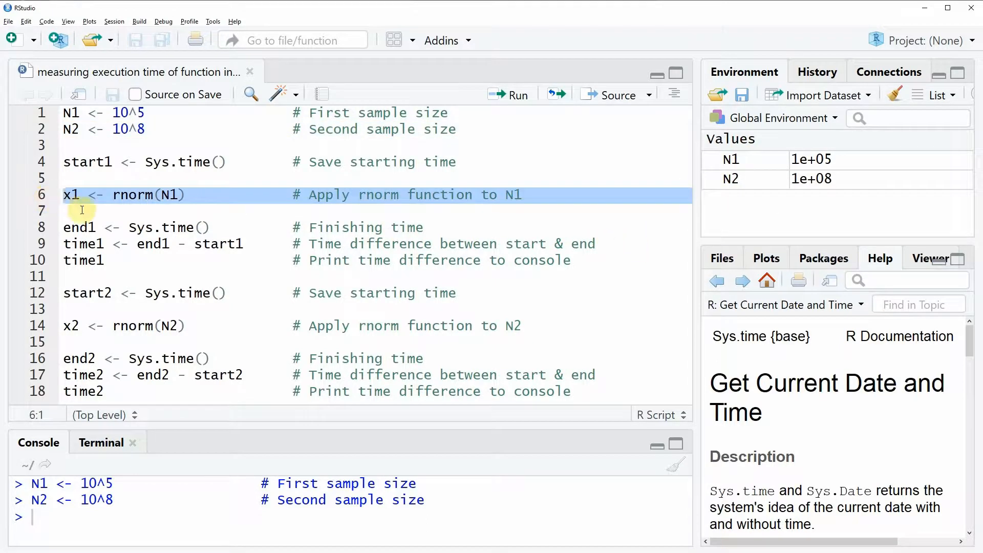
pyautogui.moveTo(151, 194)
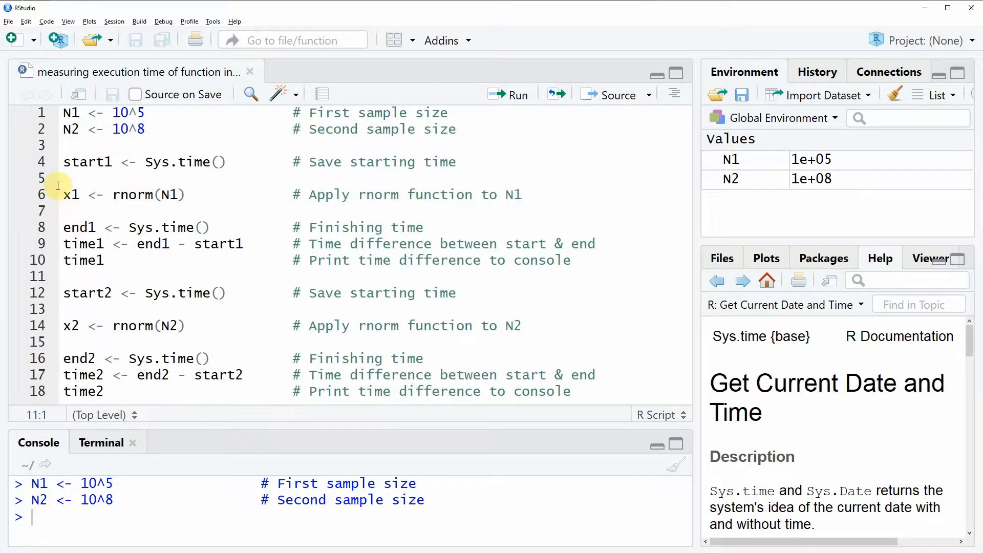
pyautogui.click(44, 161)
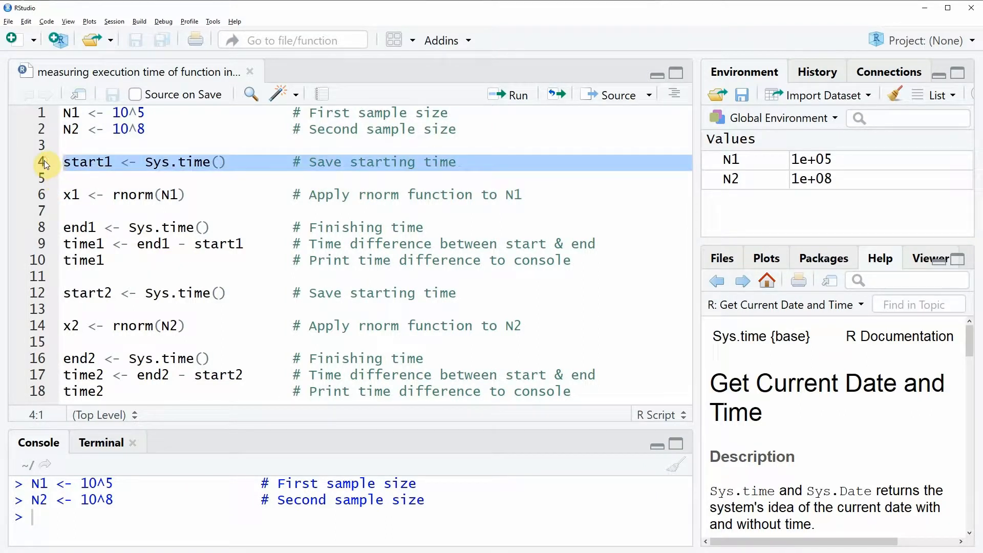
pyautogui.moveTo(163, 162)
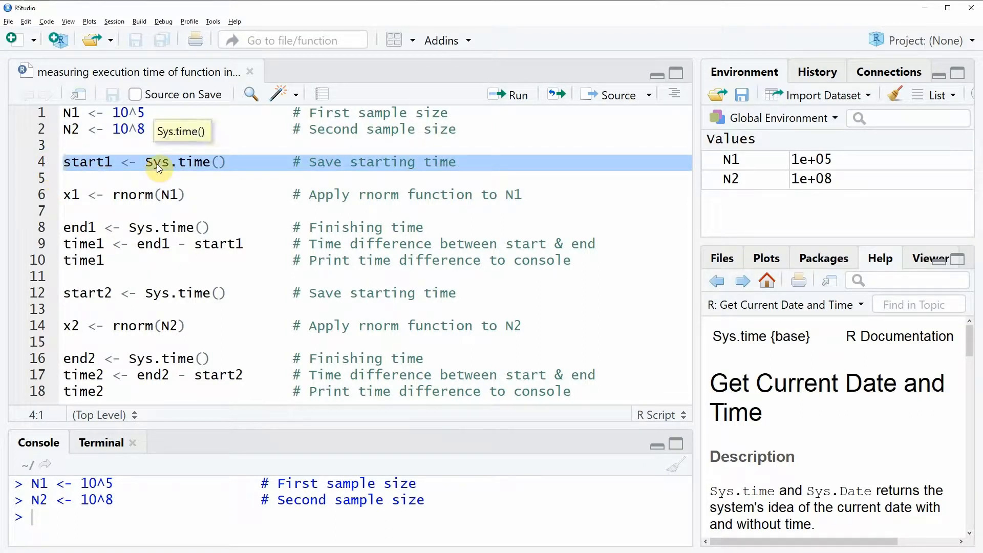
pyautogui.moveTo(191, 168)
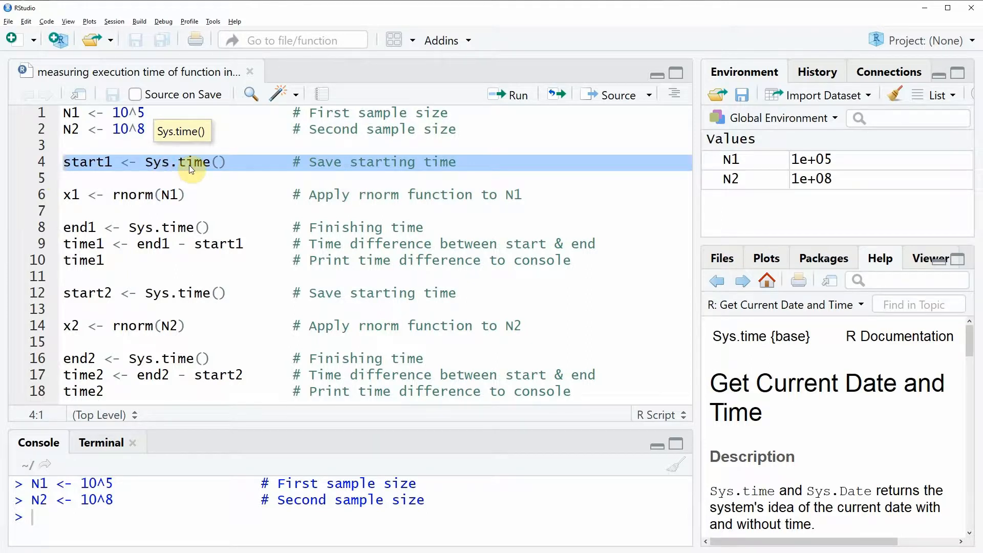
pyautogui.moveTo(199, 168)
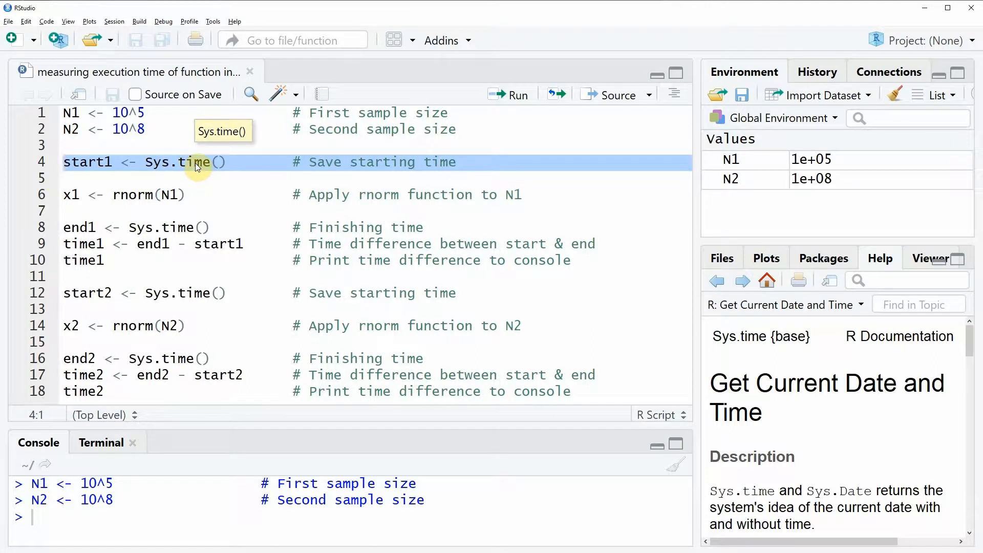
pyautogui.moveTo(132, 193)
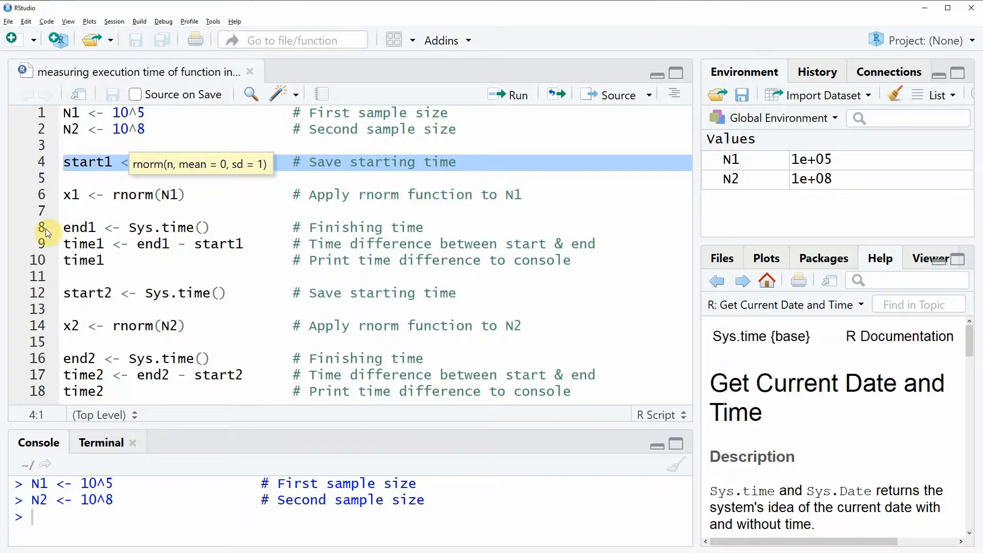
pyautogui.click(78, 226)
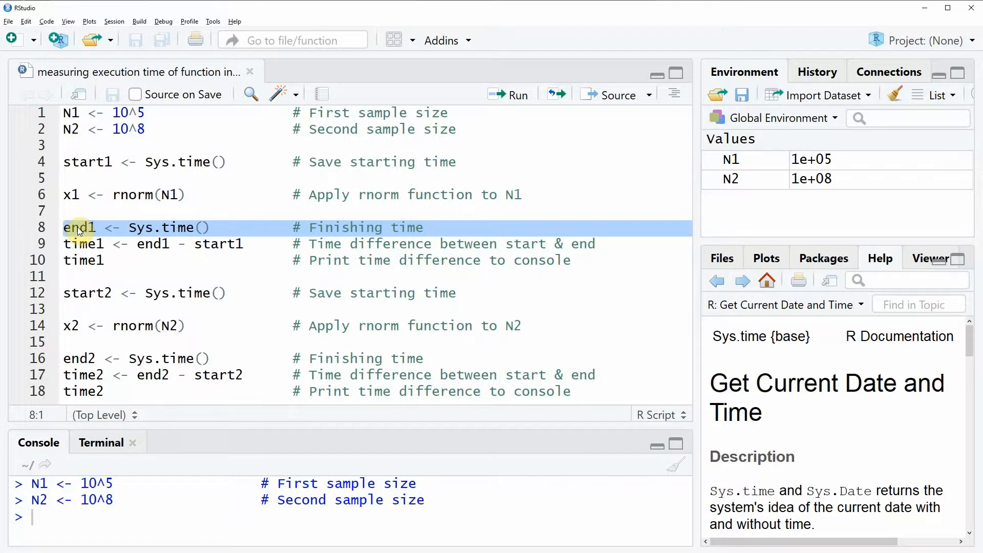
pyautogui.moveTo(118, 196)
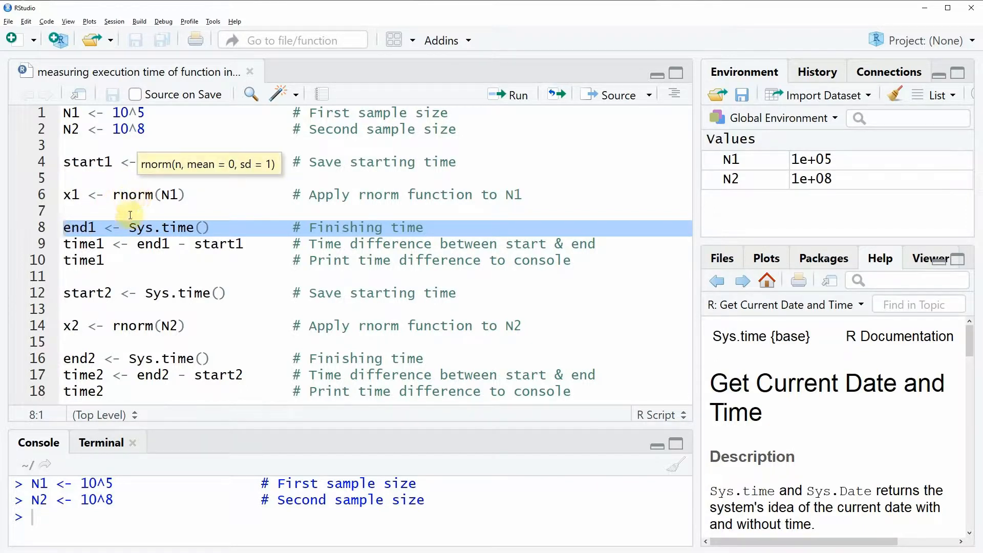
# Highlight the first timing block, lines 4–8 from start1 to end1
pyautogui.click(95, 227)
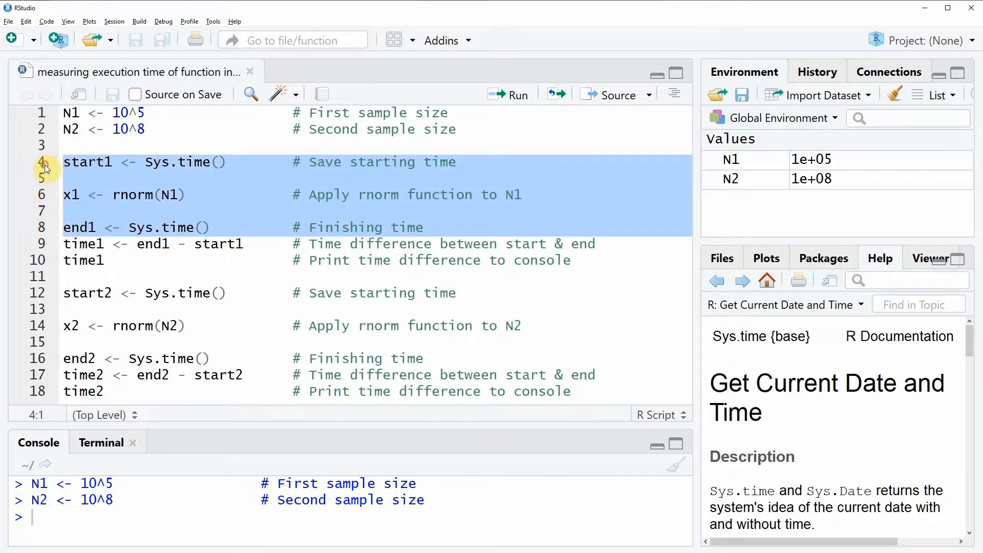
pyautogui.moveTo(117, 204)
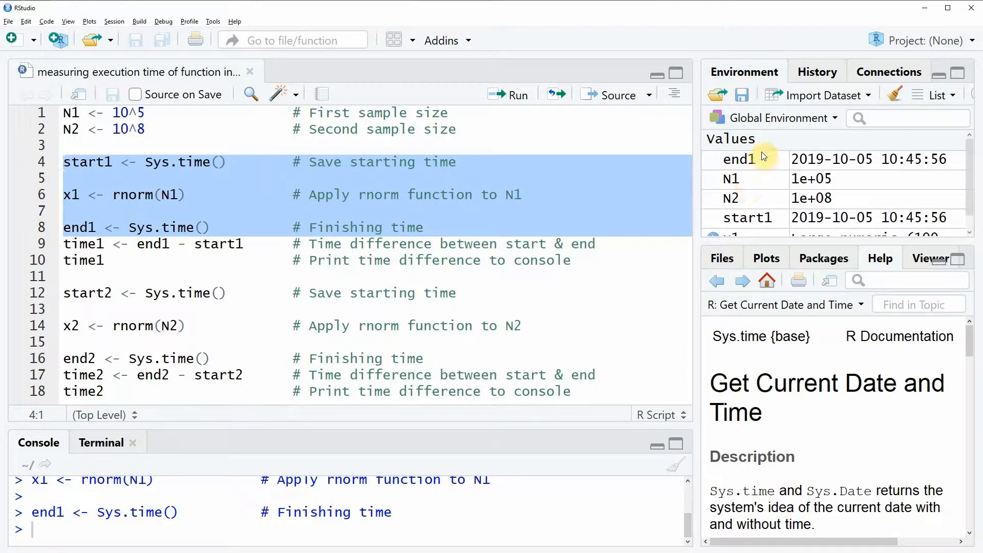
pyautogui.moveTo(766, 159)
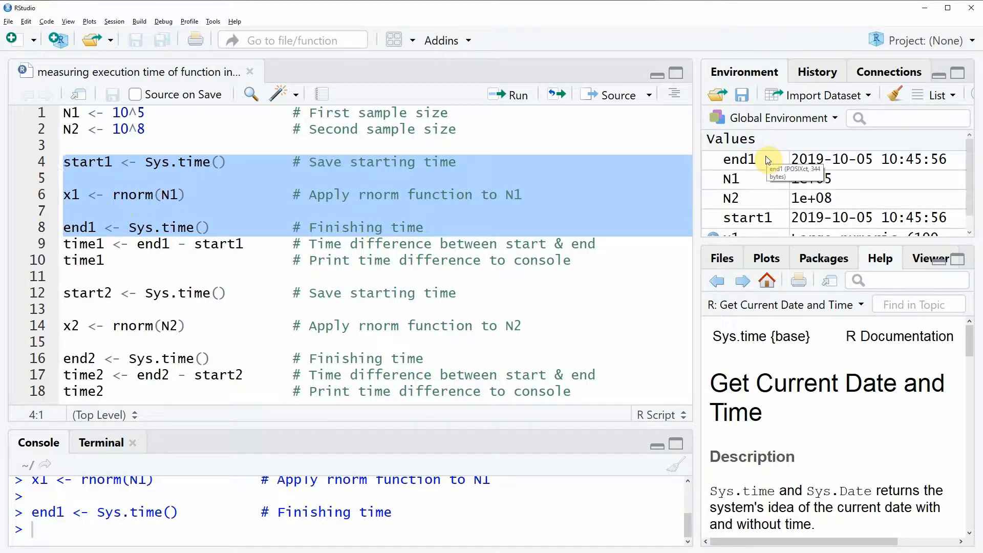
pyautogui.moveTo(763, 221)
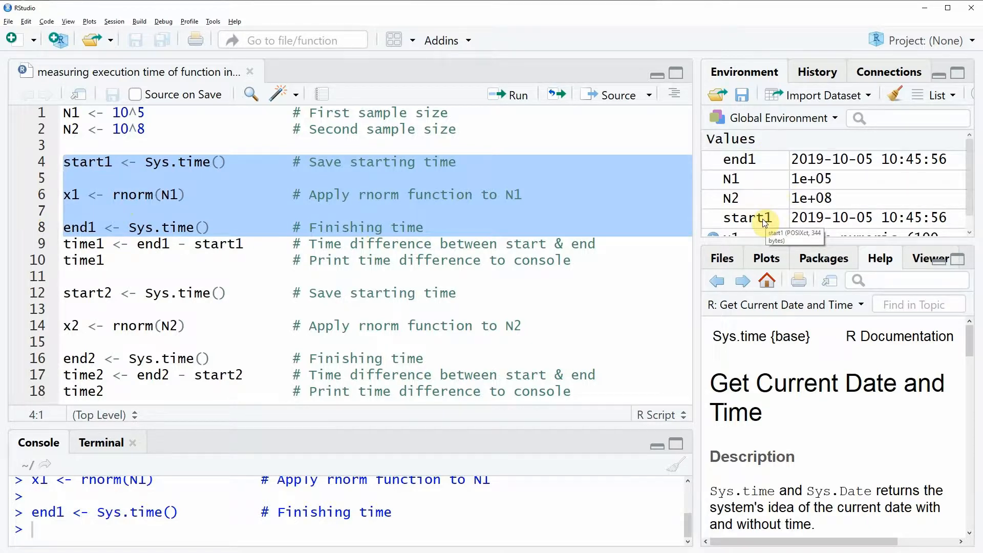
pyautogui.moveTo(763, 165)
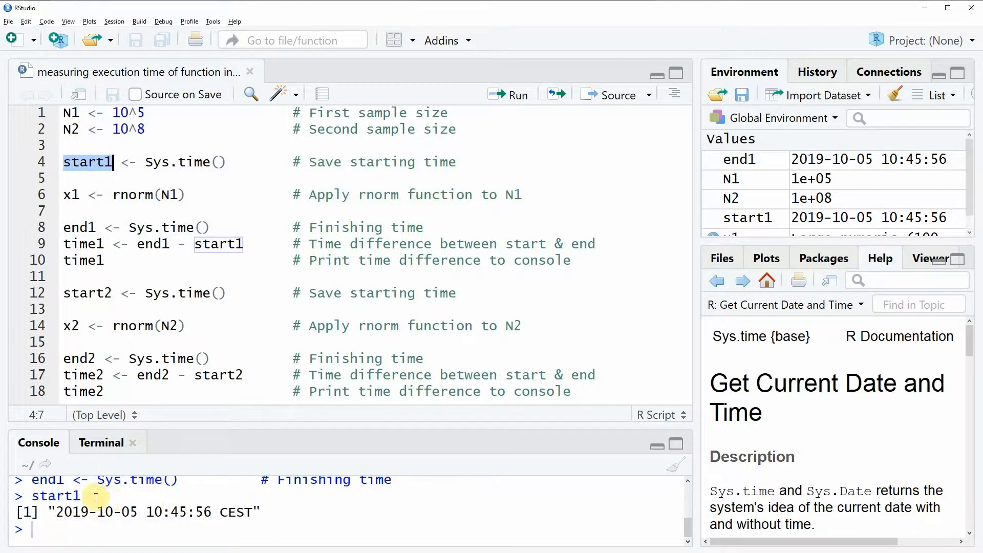
pyautogui.moveTo(106, 528)
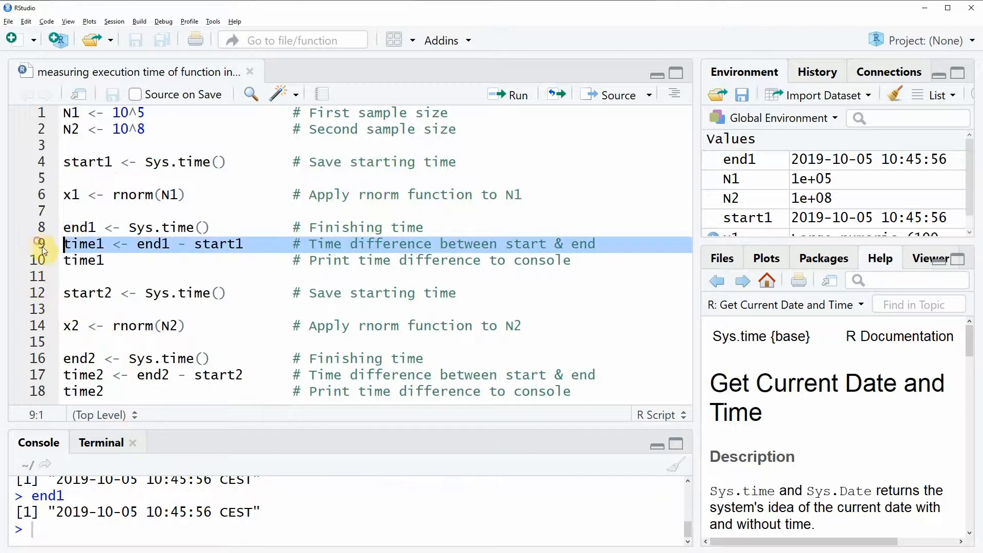
pyautogui.moveTo(97, 279)
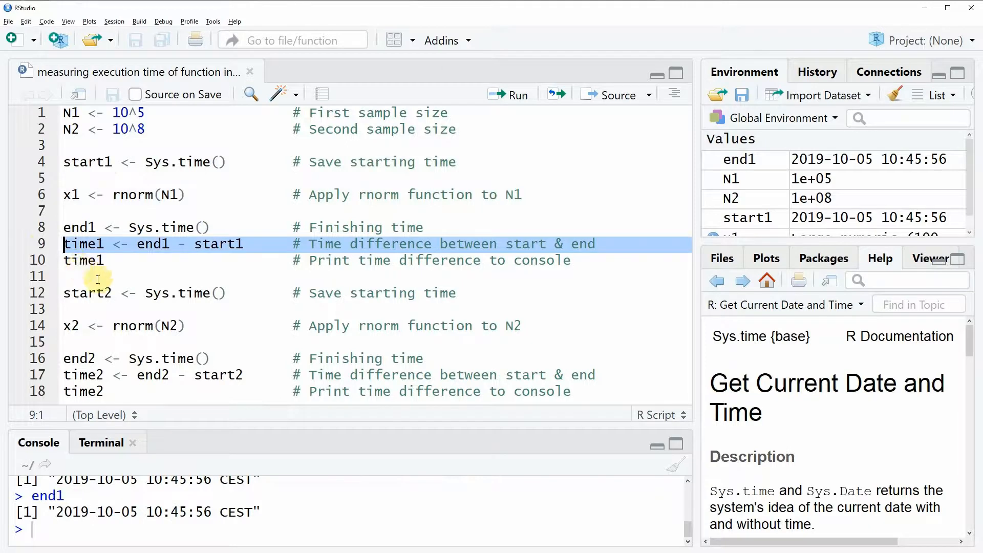
pyautogui.moveTo(119, 270)
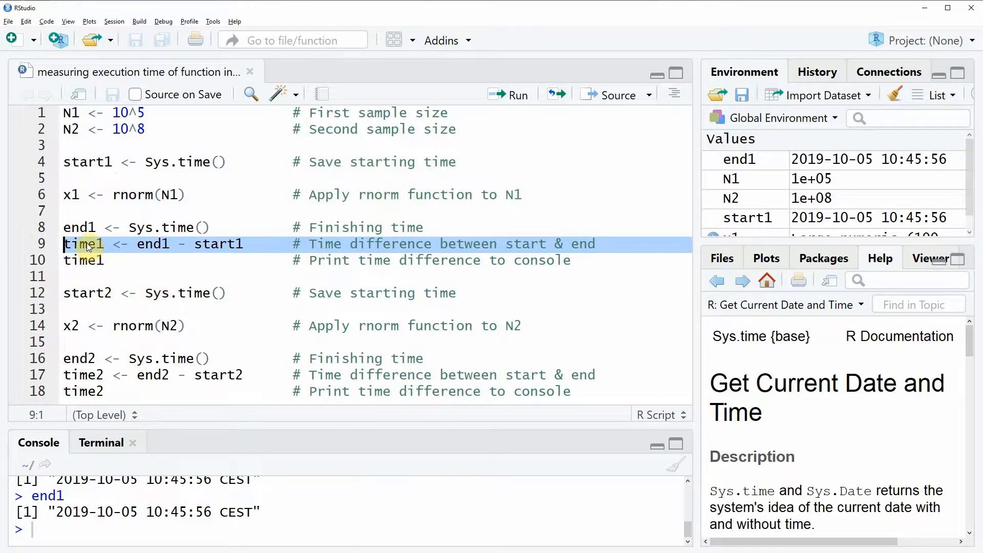
pyautogui.moveTo(137, 293)
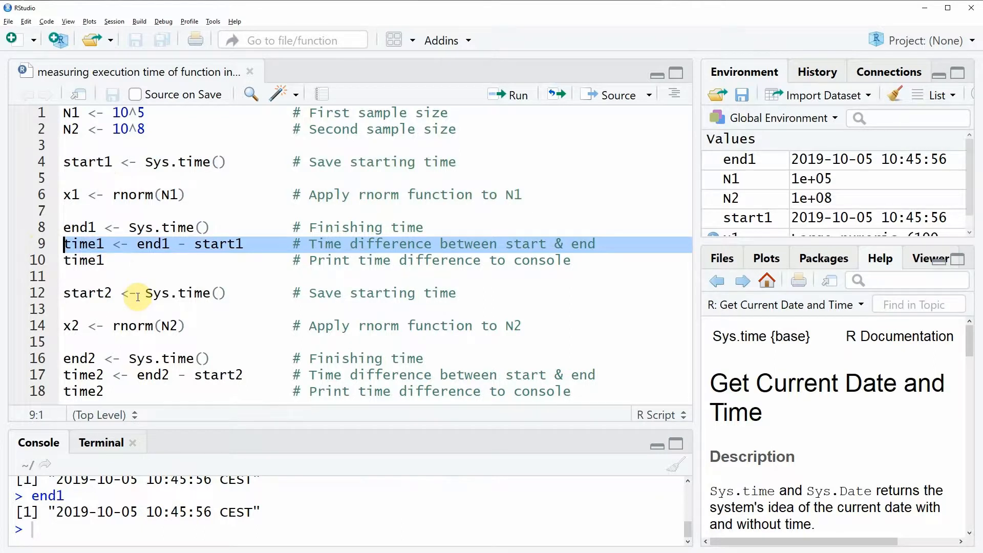
# Run the time1 <- end1 - start1 line, adding time1 to the environment
pyautogui.click(516, 94)
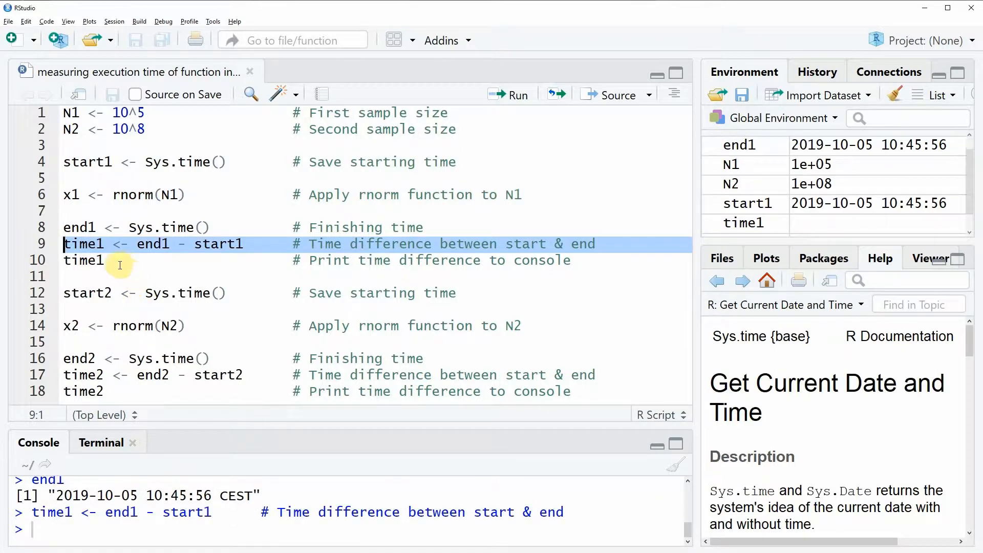
pyautogui.moveTo(743, 223)
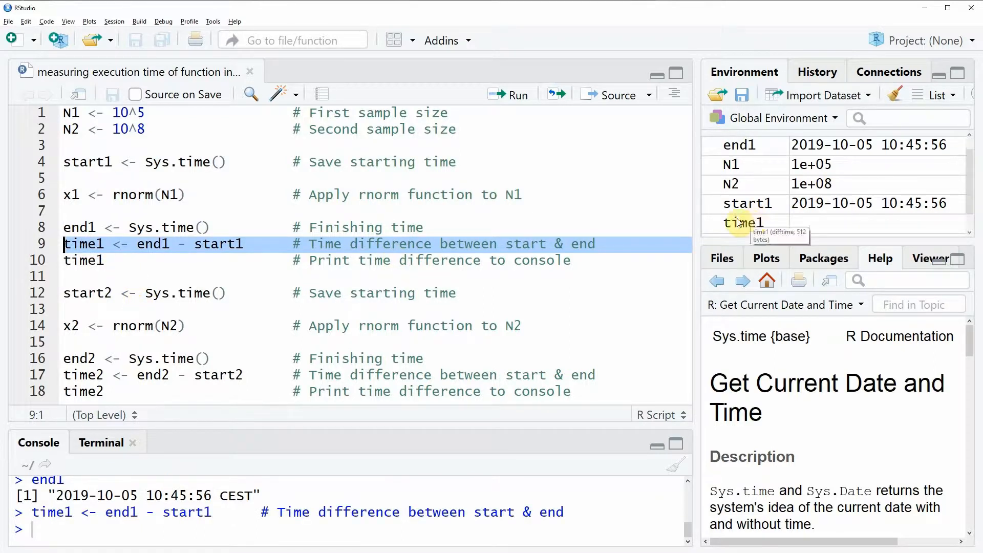
pyautogui.moveTo(82, 266)
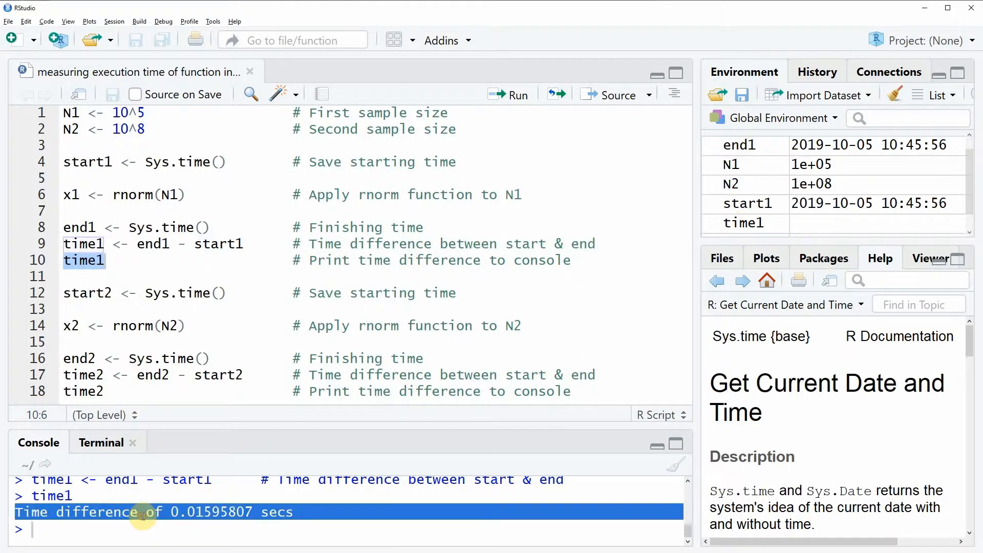
pyautogui.moveTo(156, 533)
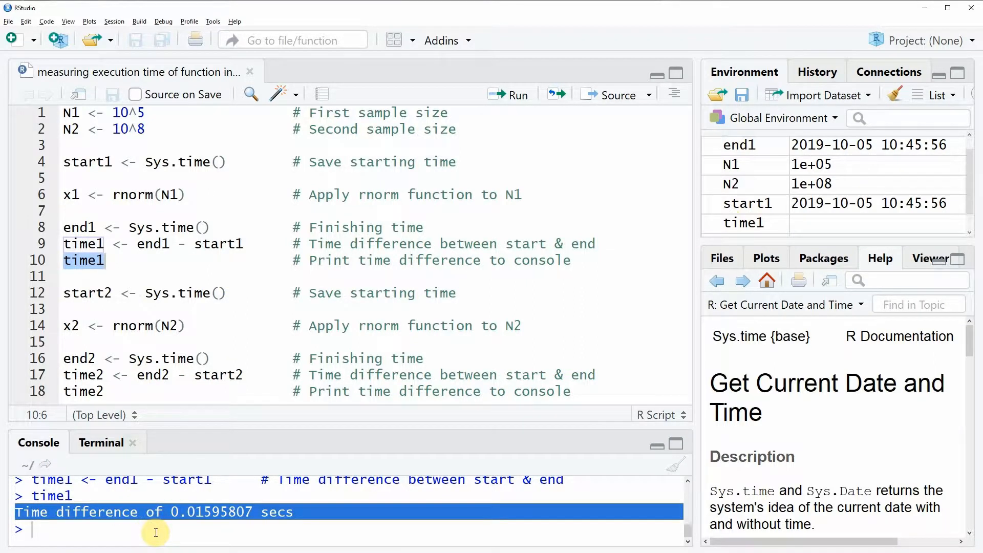
pyautogui.moveTo(201, 526)
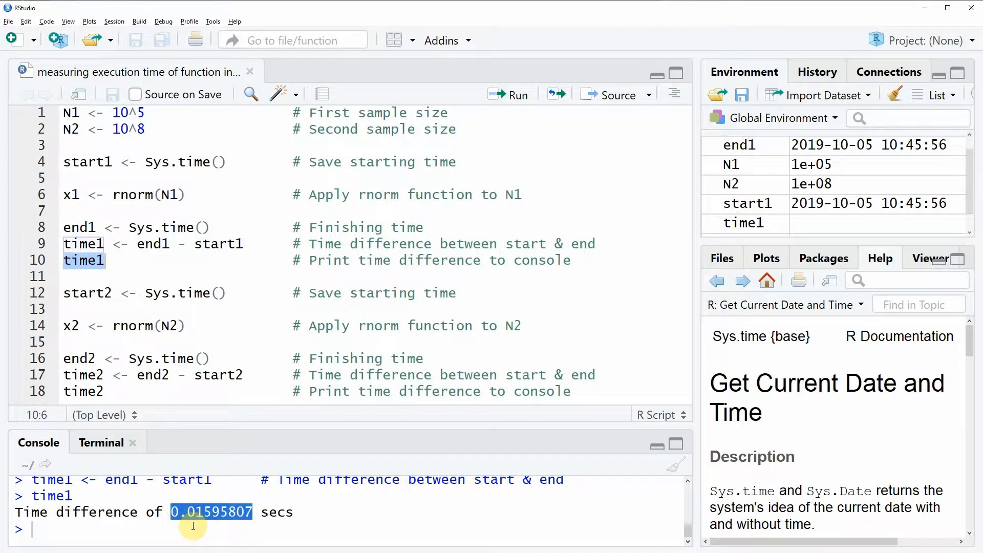
pyautogui.moveTo(196, 528)
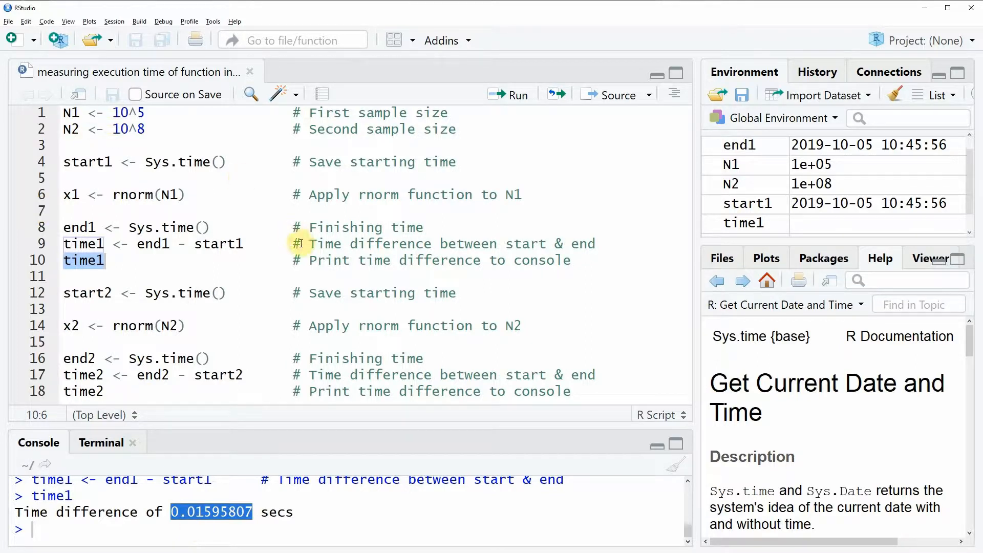
pyautogui.moveTo(305, 244)
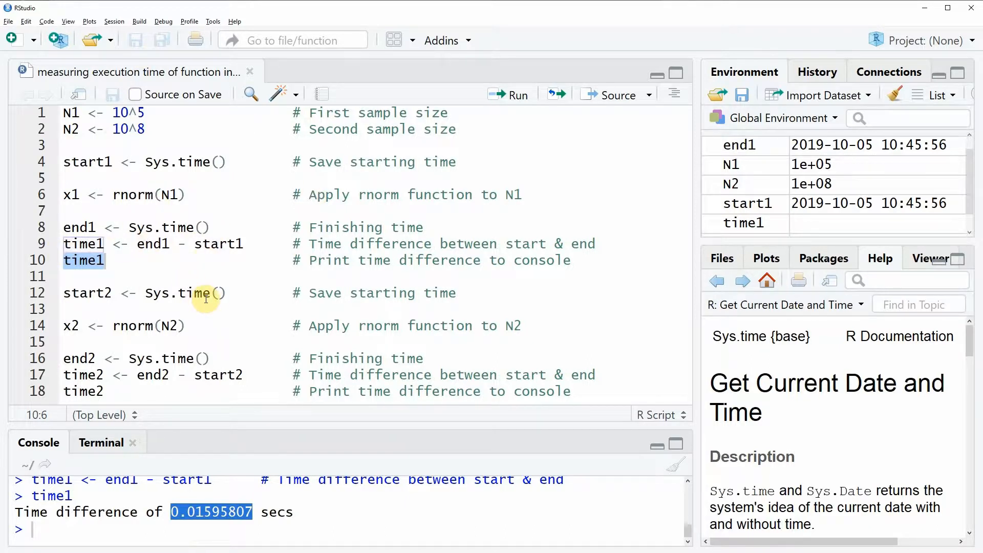
pyautogui.moveTo(74, 139)
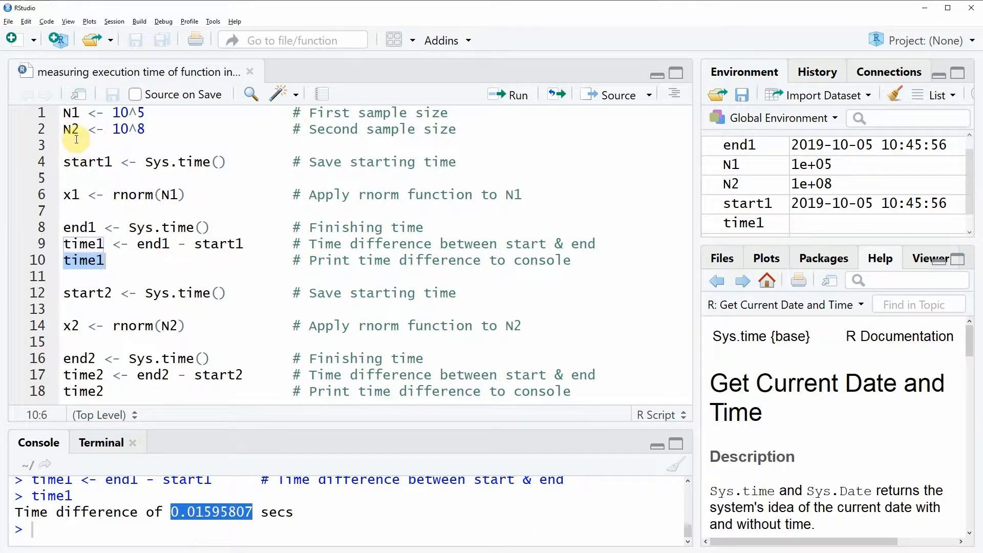
pyautogui.click(82, 129)
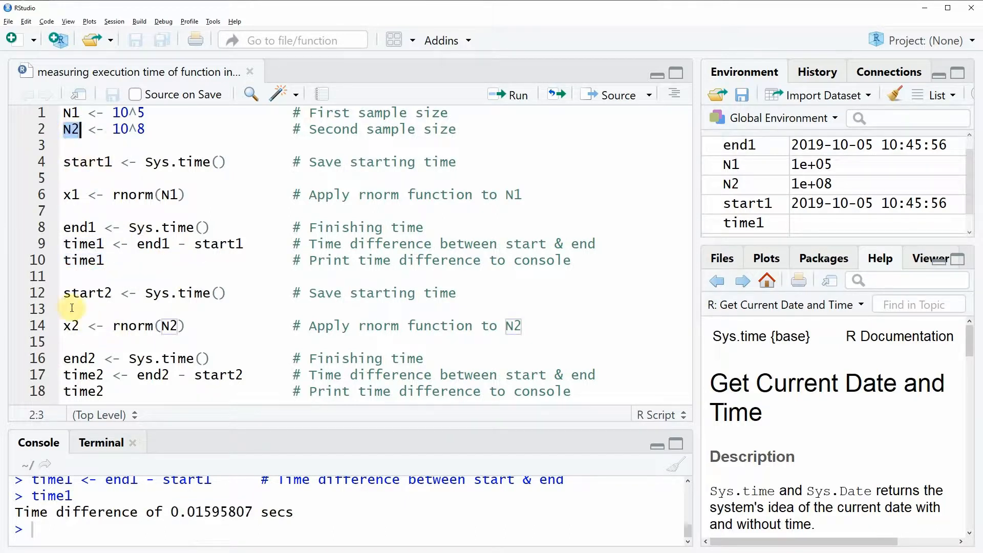
pyautogui.click(63, 293)
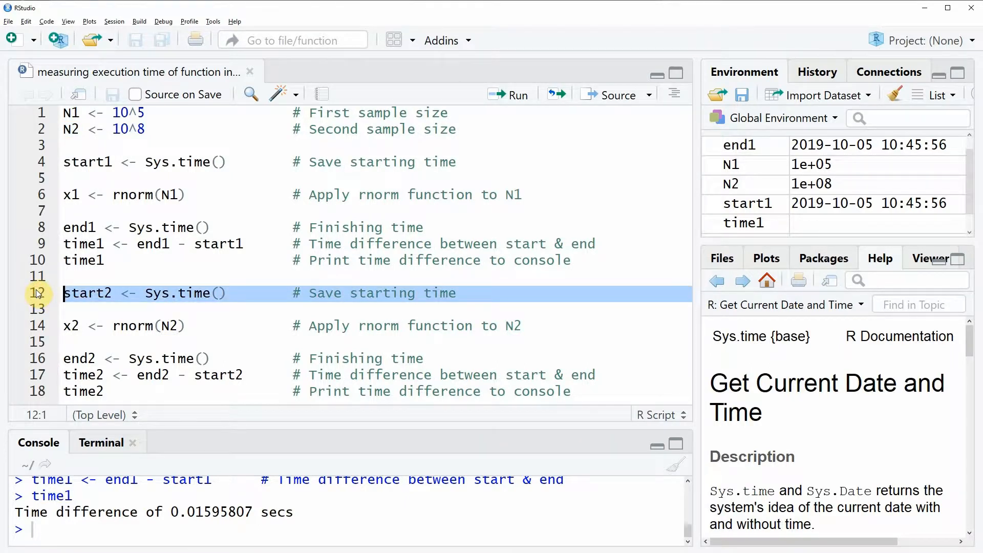
# Run lines 12–18 timing rnorm(N2), giving time2 of 7.008016 secs
pyautogui.moveTo(62, 293); pyautogui.dragTo(570, 391)
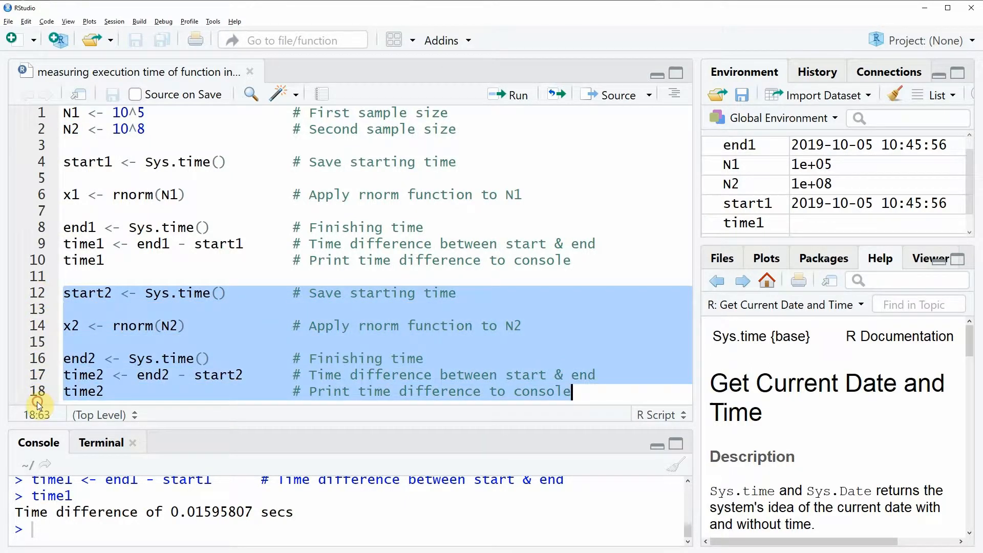
pyautogui.moveTo(209, 358)
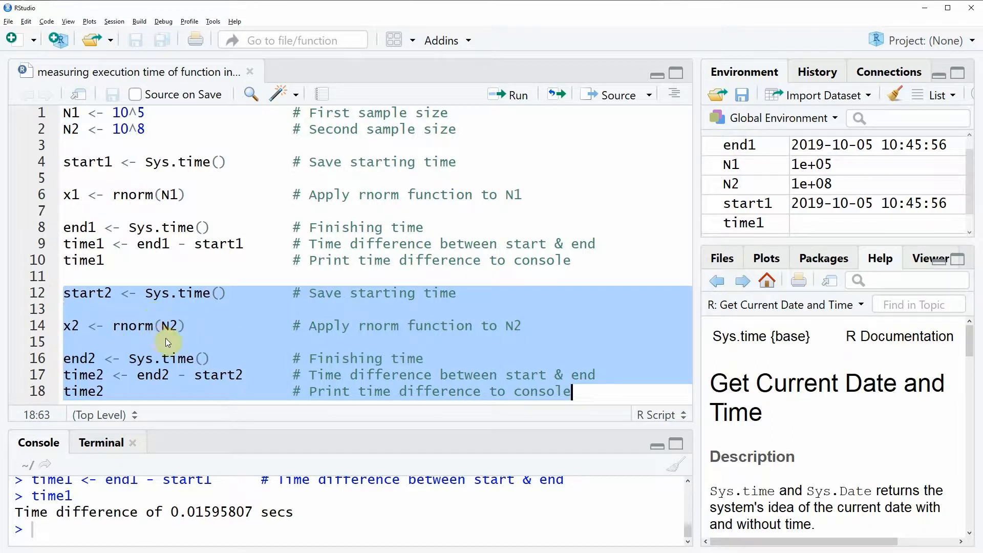
pyautogui.moveTo(174, 332)
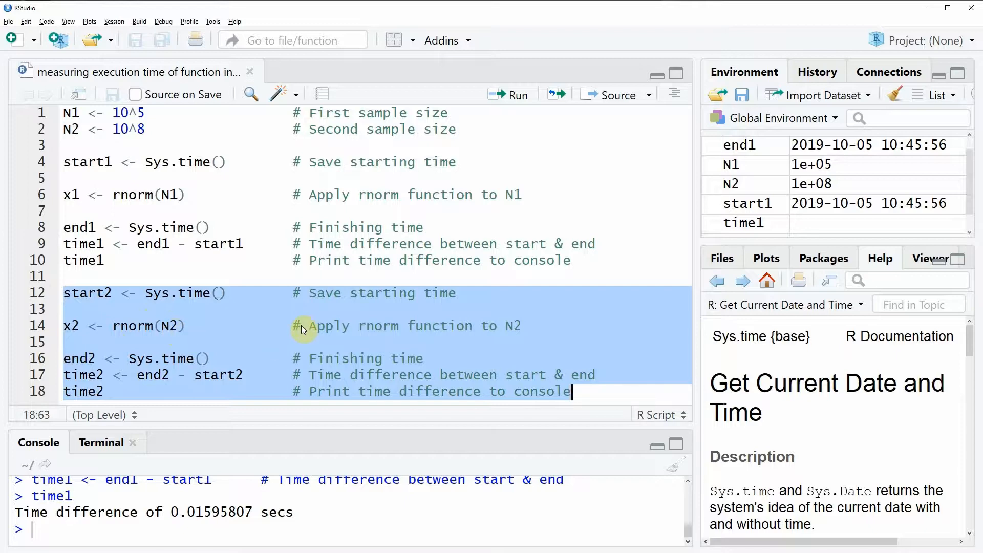
pyautogui.click(509, 94)
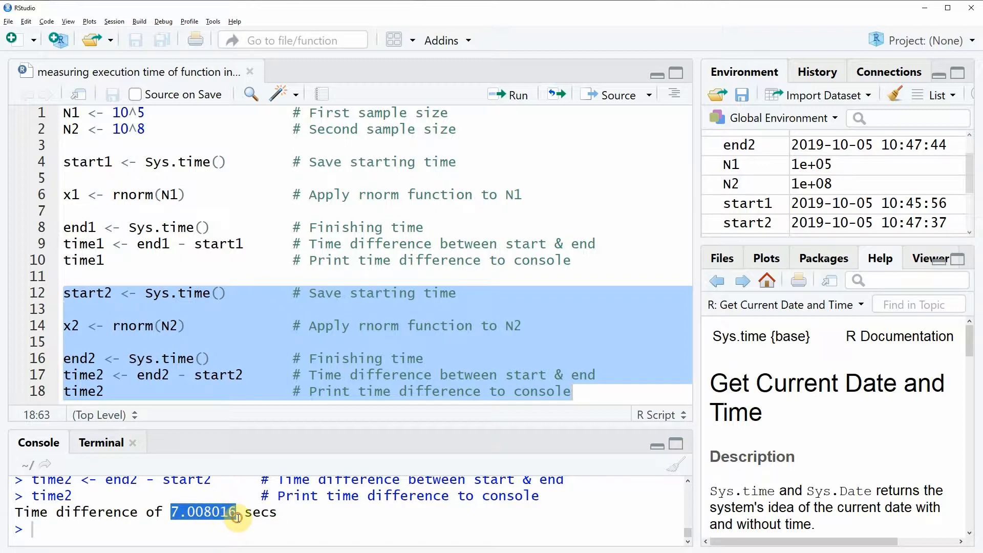
pyautogui.moveTo(241, 520)
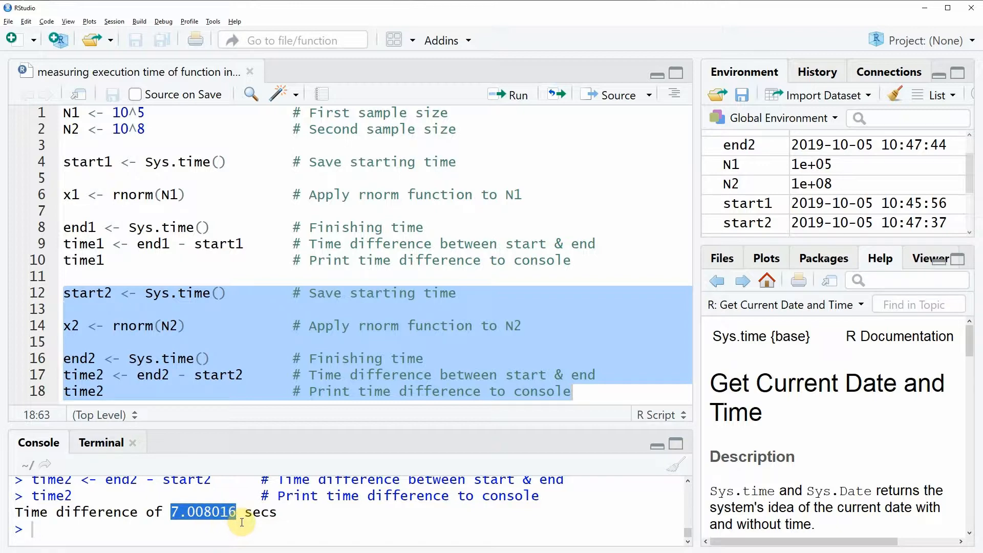
pyautogui.moveTo(243, 520)
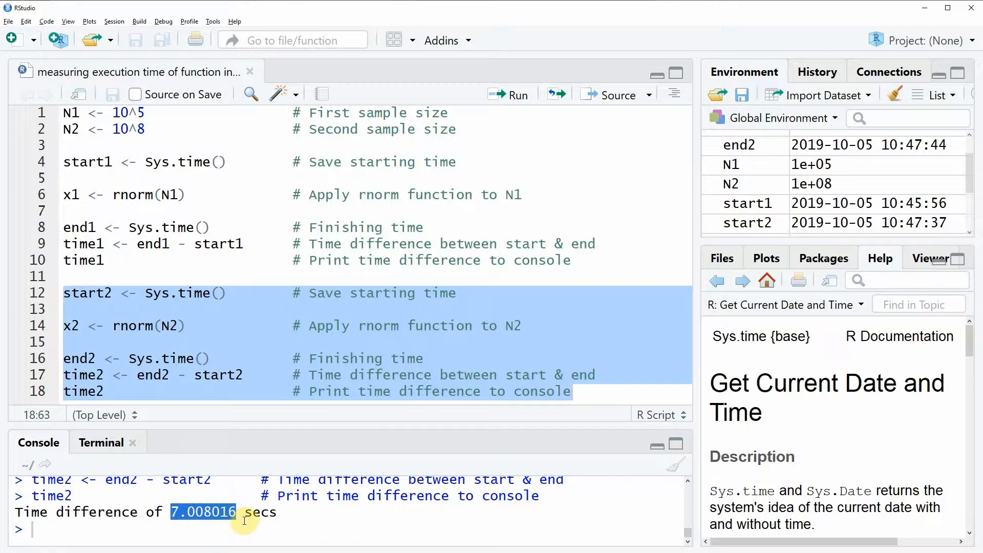